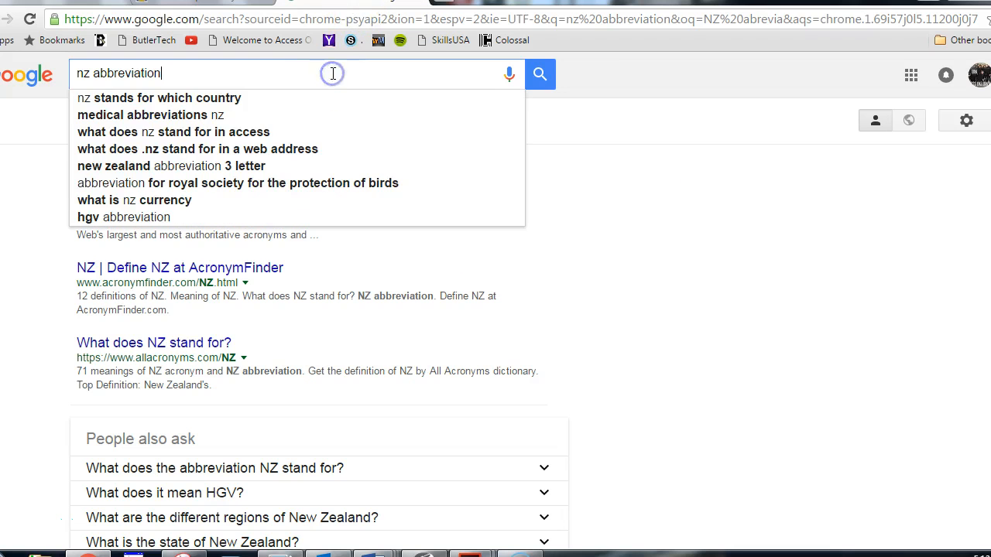
Step: Search Google for 'audacity' via the 'au' suggestion, replacing the NZ abbreviation query
{"action": "type", "text": "au"}
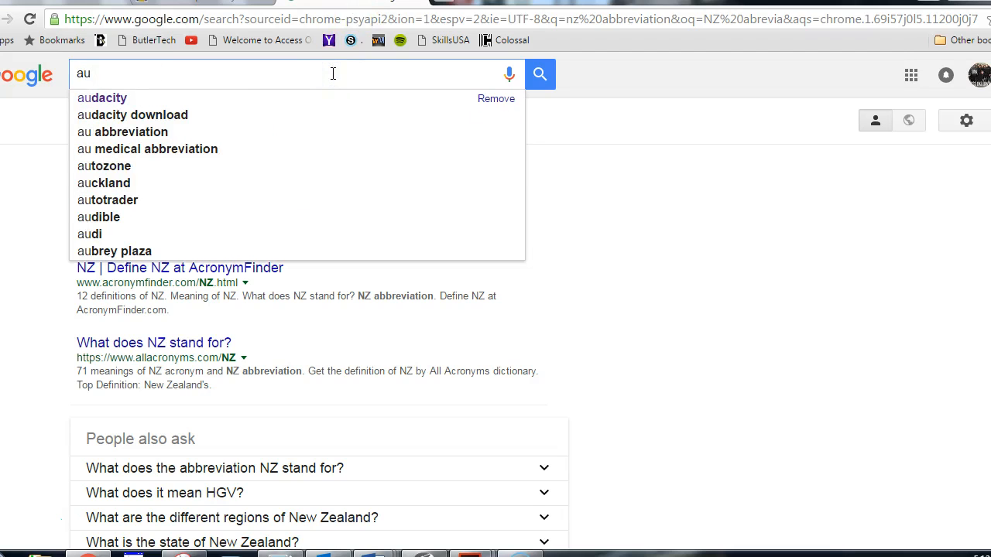
{"action": "left_click", "coordinate": [143, 114]}
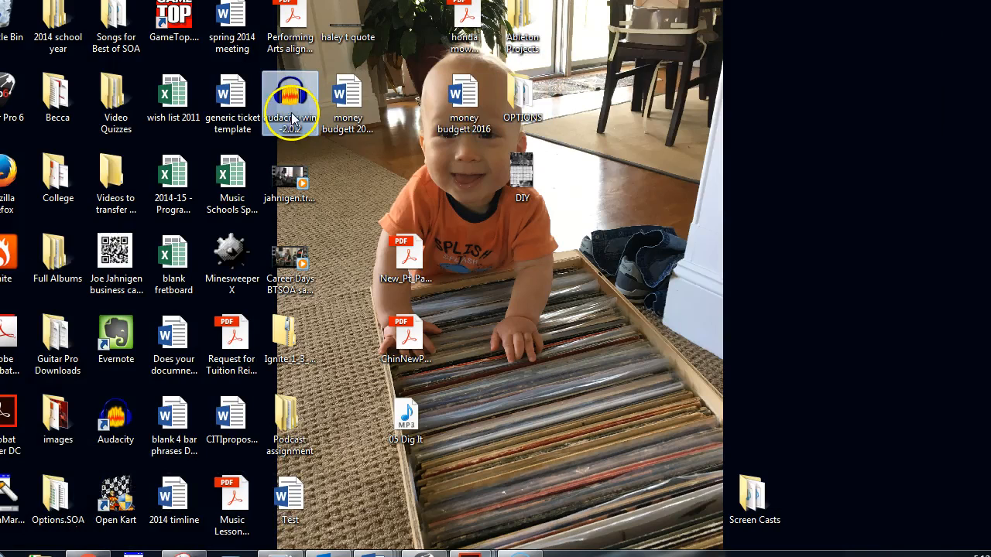
{"action": "mouse_move", "coordinate": [291, 121]}
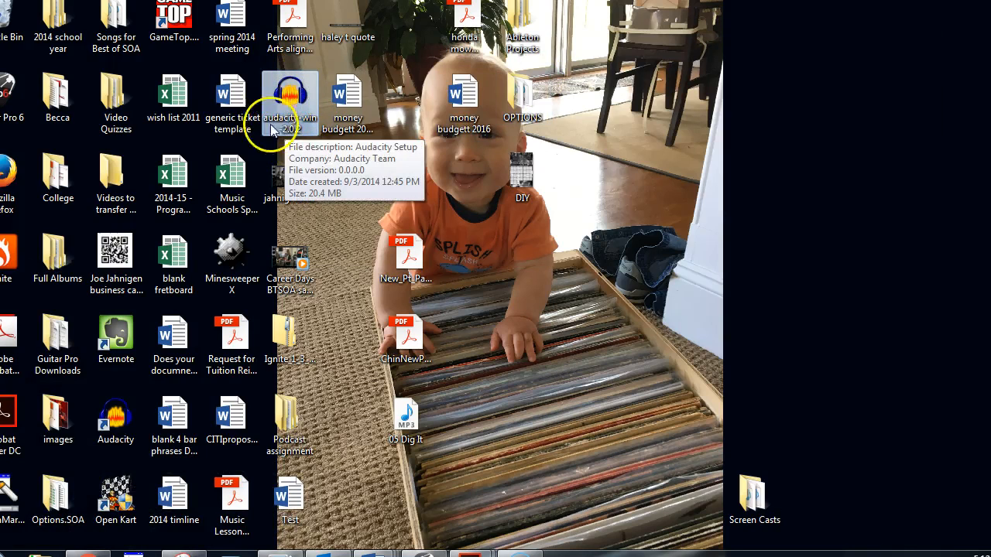
{"action": "mouse_move", "coordinate": [28, 533]}
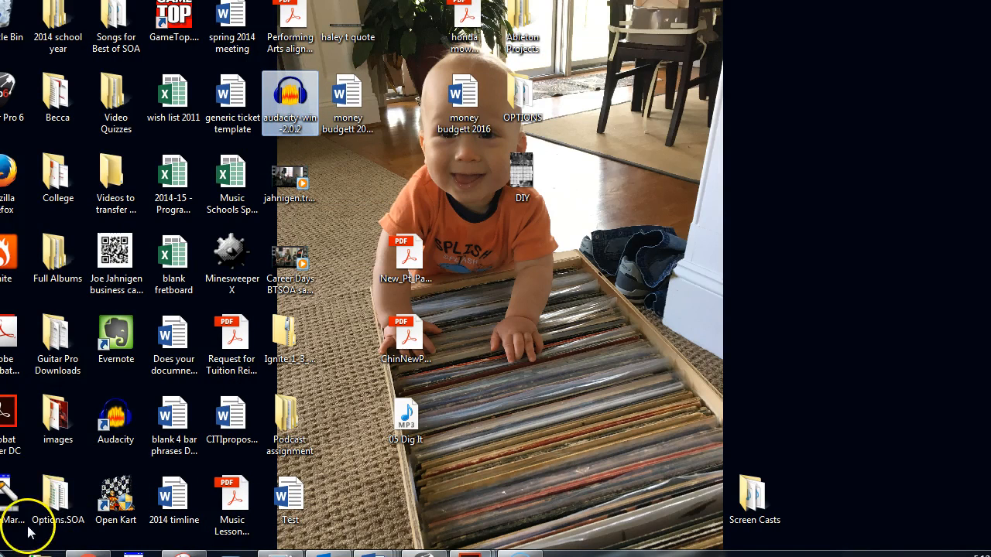
Step: Launch Audacity from its desktop shortcut and dismiss the Welcome dialog with OK
{"action": "left_click", "coordinate": [114, 418]}
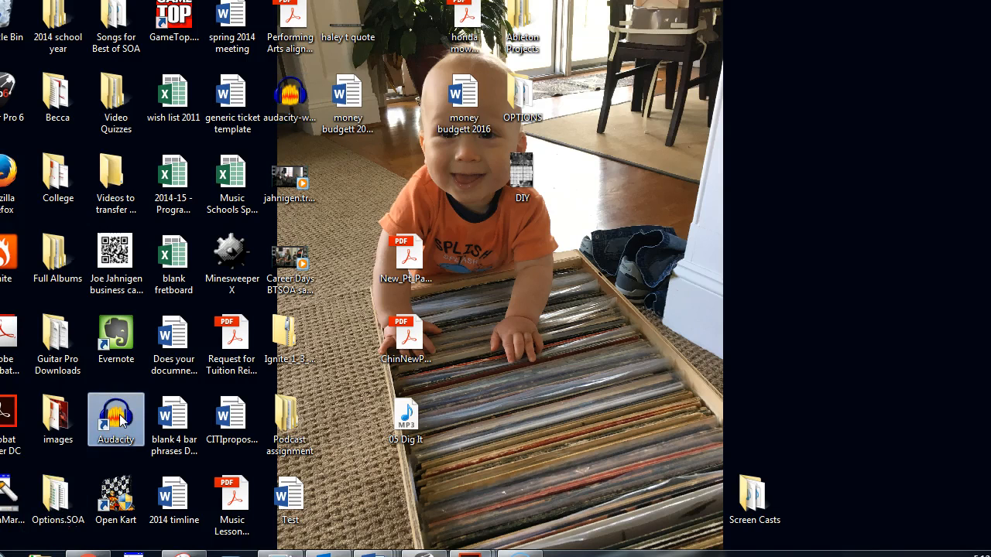
{"action": "double_click", "coordinate": [114, 418]}
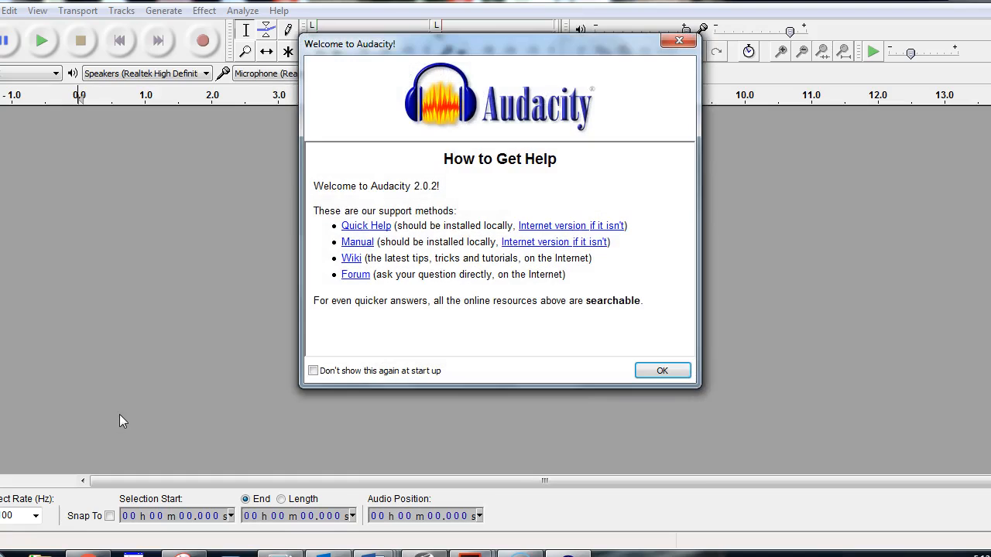
{"action": "left_click", "coordinate": [661, 368]}
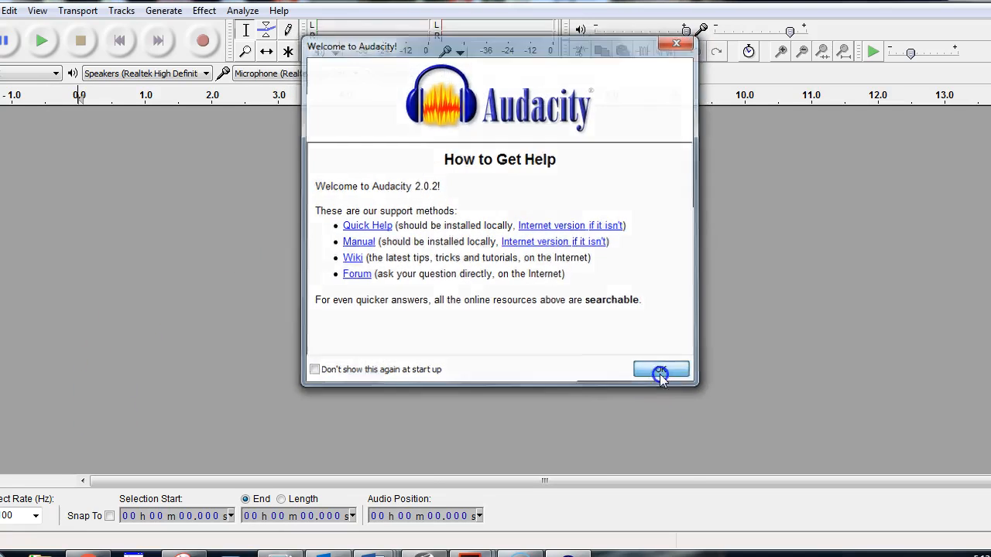
{"action": "left_click", "coordinate": [660, 371]}
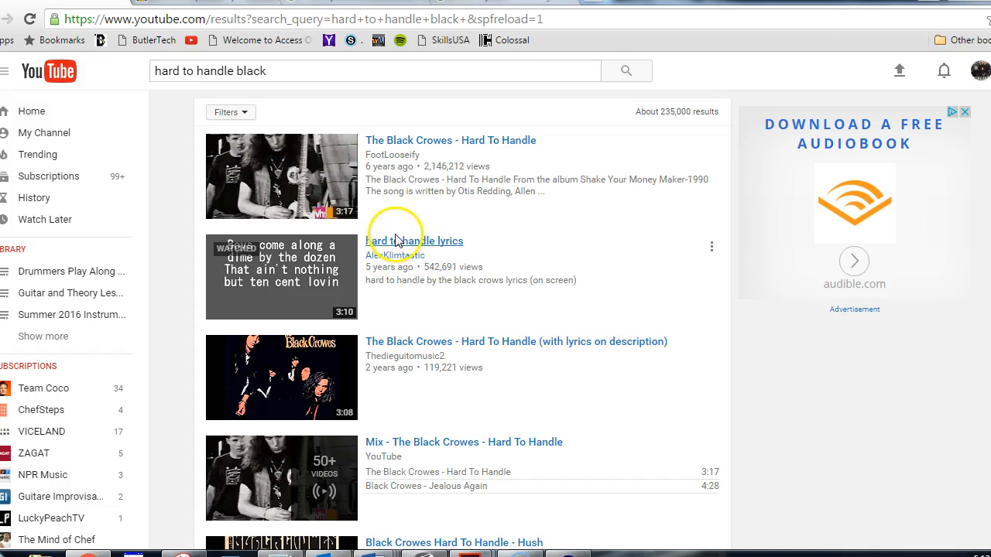
{"action": "mouse_move", "coordinate": [421, 248]}
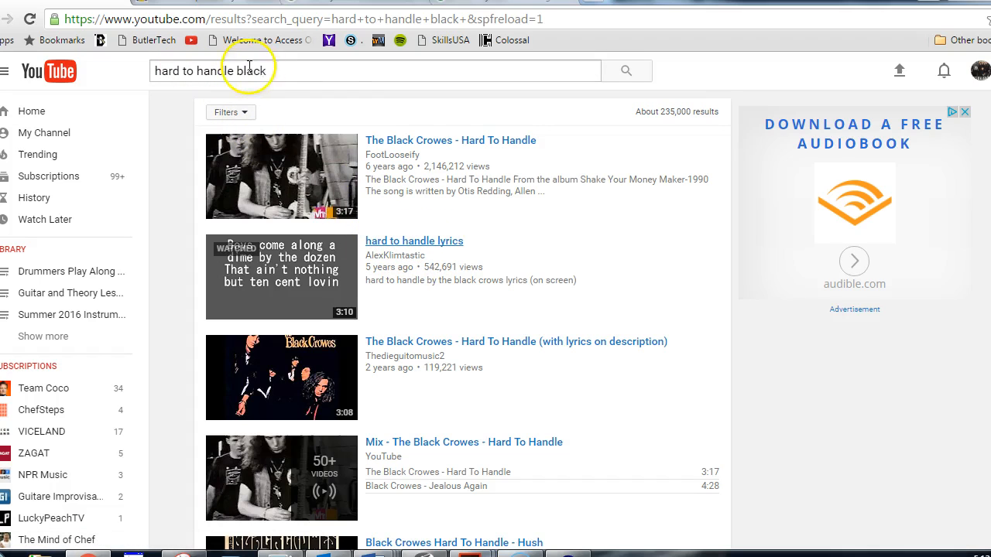
{"action": "mouse_move", "coordinate": [409, 246]}
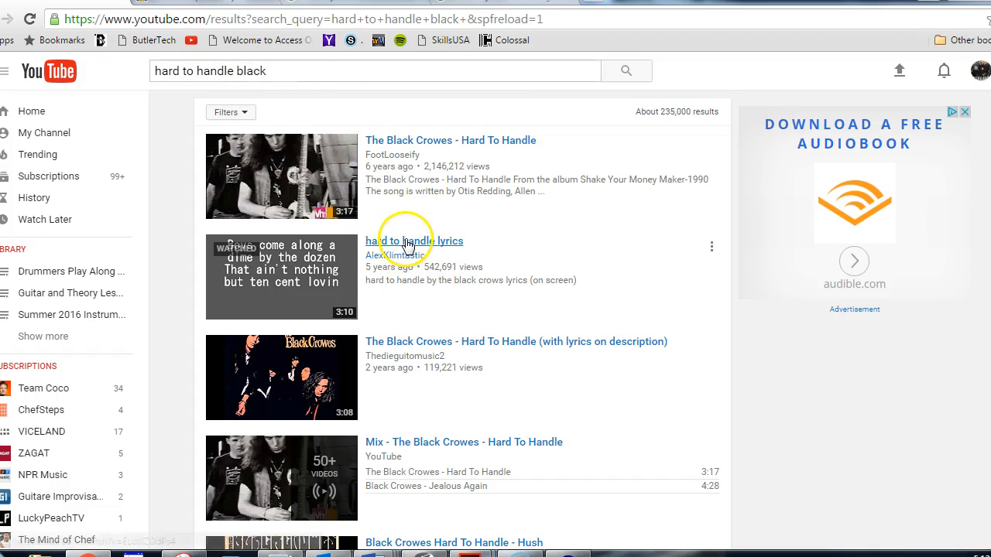
Step: Copy the link address of the 'hard to handle lyrics' YouTube result
{"action": "right_click", "coordinate": [406, 245]}
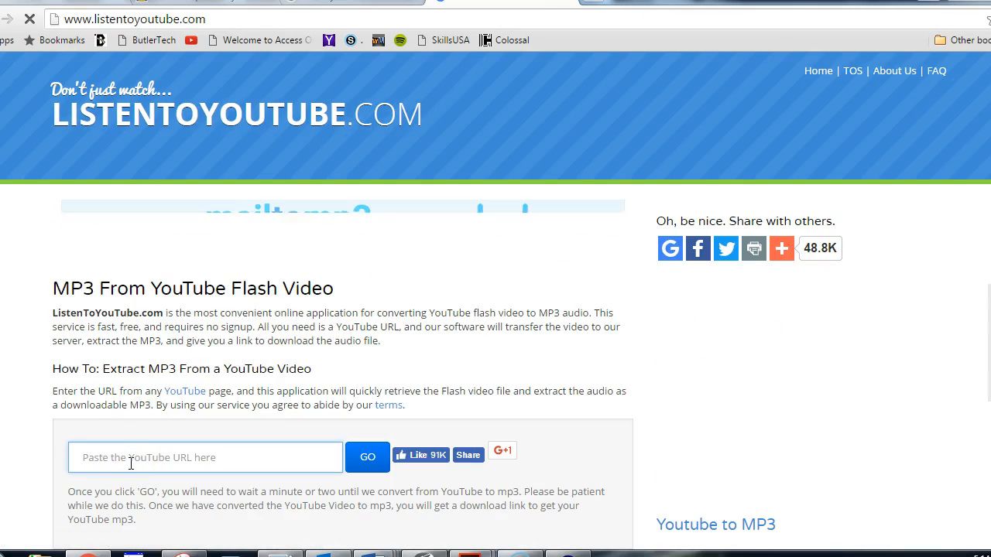
{"action": "type", "text": "https://www.youtube.com/watch?v=ELcblZOdPs4"}
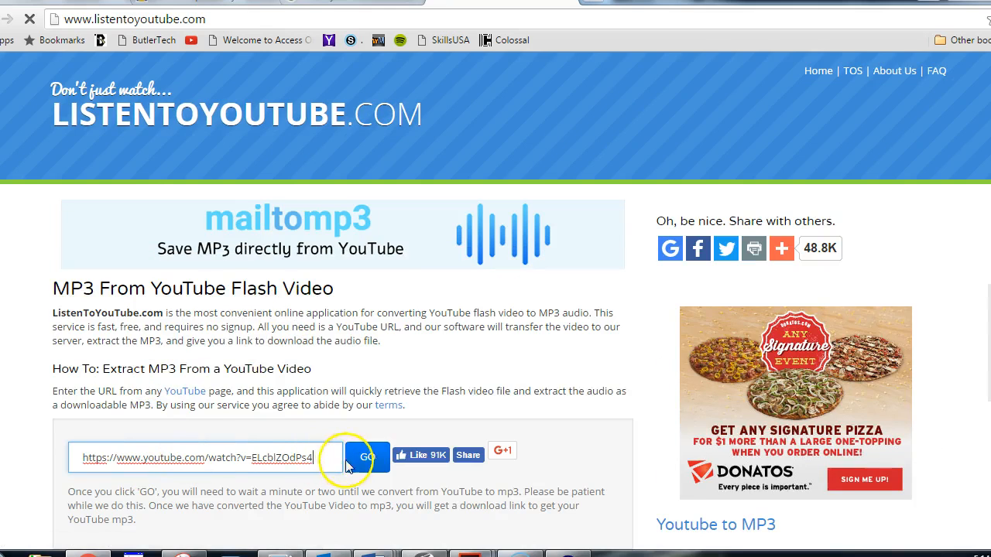
{"action": "left_click", "coordinate": [367, 457]}
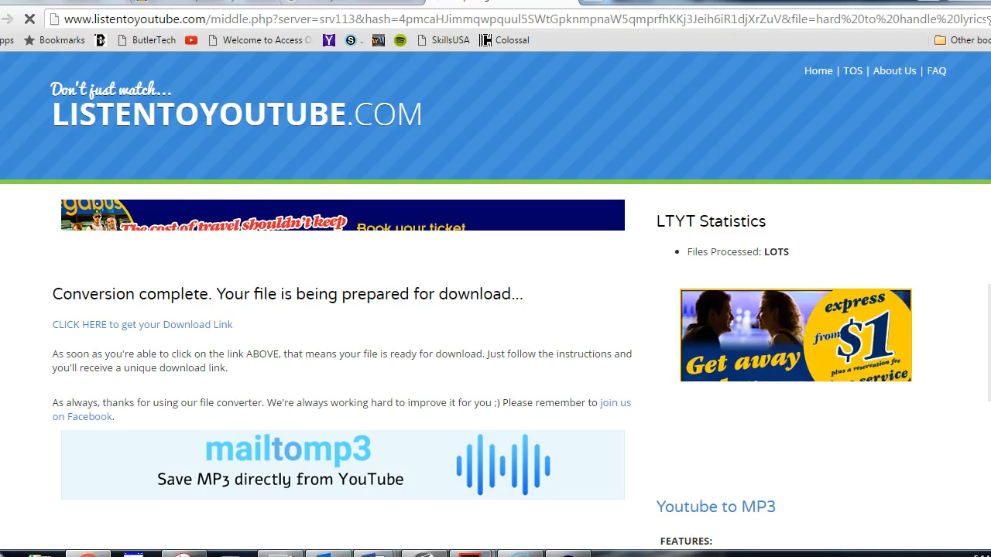
{"action": "scroll", "scroll_direction": "down", "scroll_amount": 3}
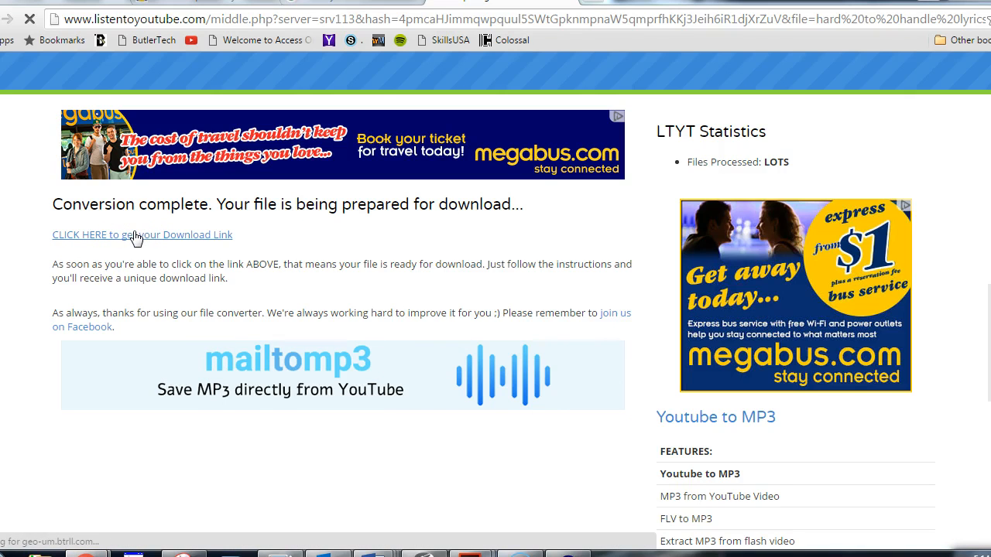
Step: Get the download link and download the 'hard to handle lyrics' MP3, reaching the thank-you page
{"action": "left_click", "coordinate": [142, 235]}
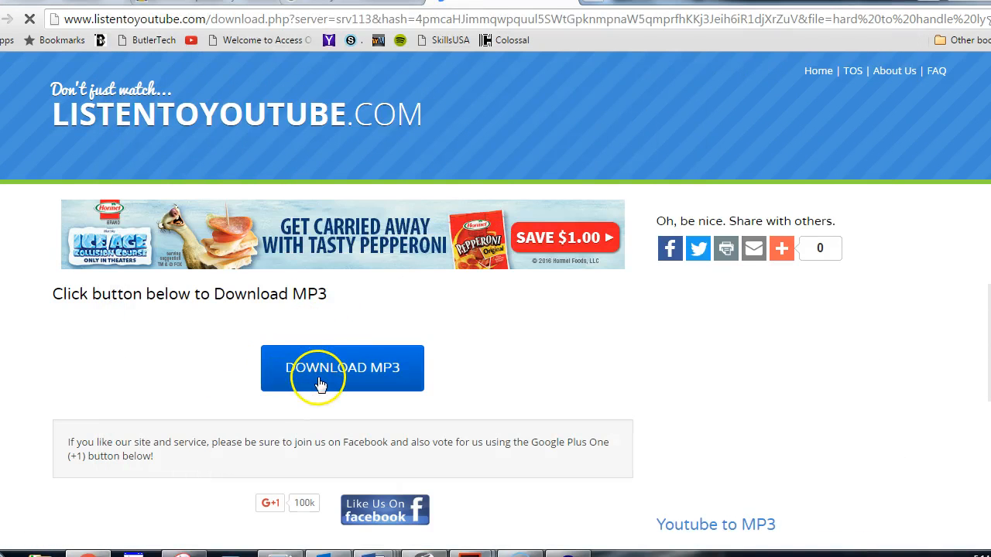
{"action": "left_click", "coordinate": [341, 369]}
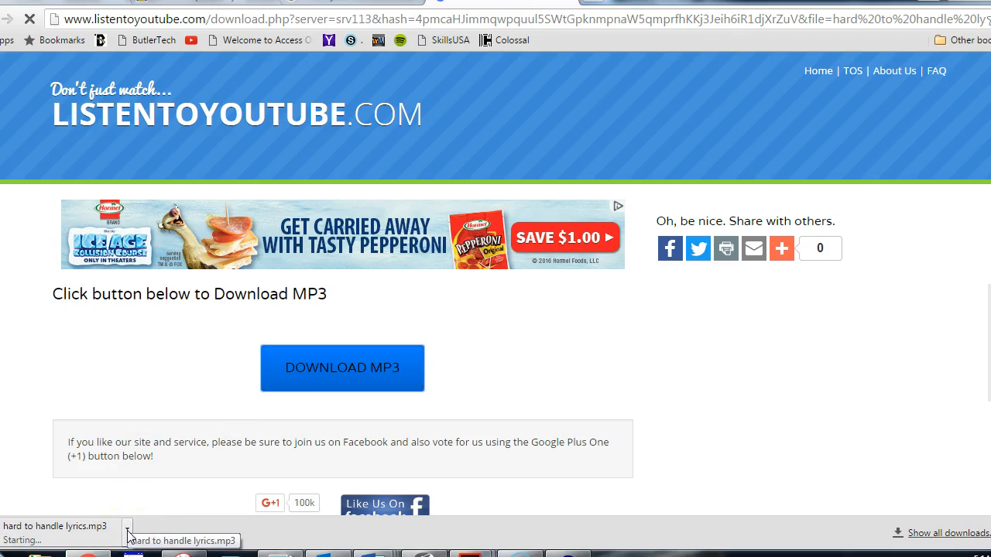
{"action": "left_click", "coordinate": [341, 369]}
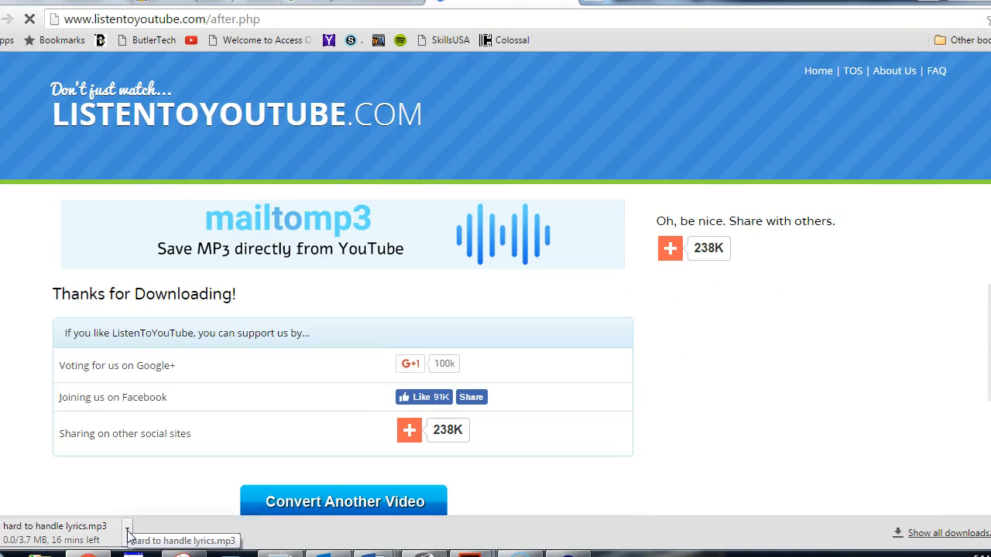
{"action": "left_click", "coordinate": [669, 248]}
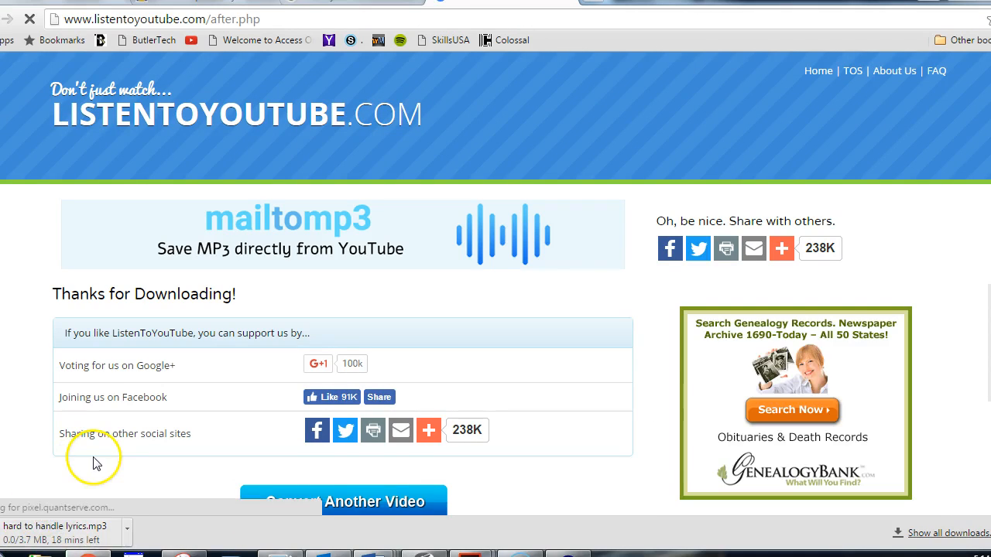
{"action": "mouse_move", "coordinate": [34, 526]}
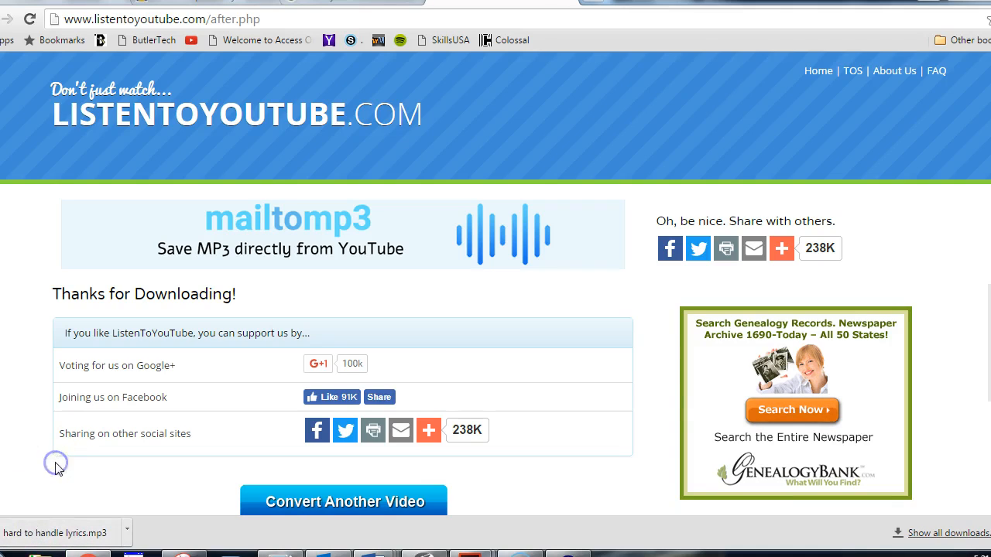
Step: Reveal the downloaded 'hard to handle lyrics' MP3 in the Downloads folder via Show in folder
{"action": "left_click", "coordinate": [130, 533]}
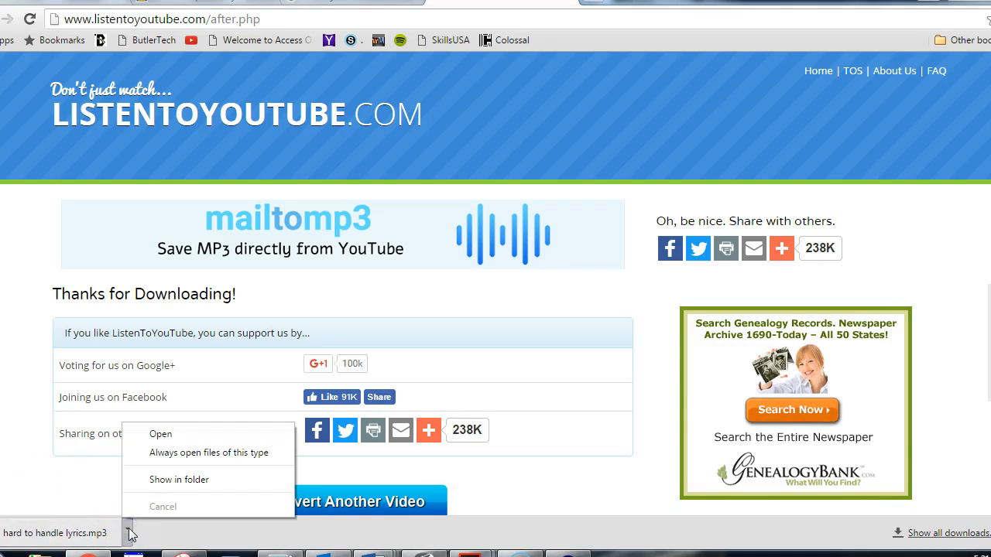
{"action": "mouse_move", "coordinate": [179, 480]}
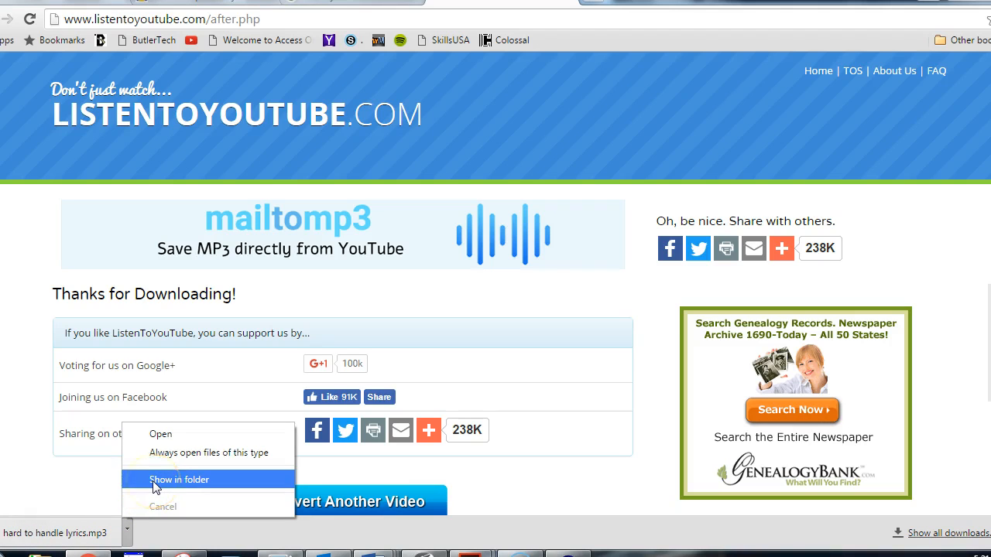
{"action": "left_click", "coordinate": [179, 480]}
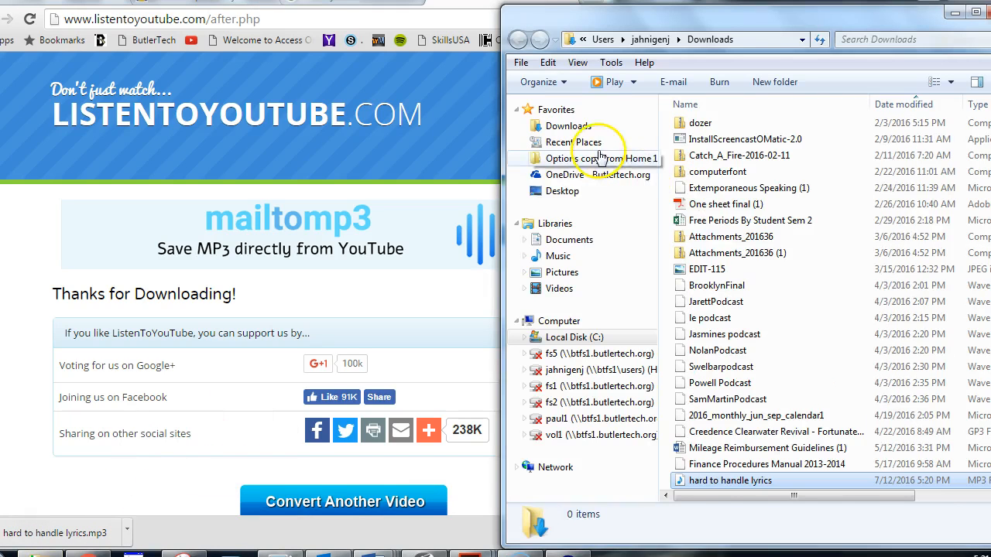
{"action": "left_click", "coordinate": [728, 480]}
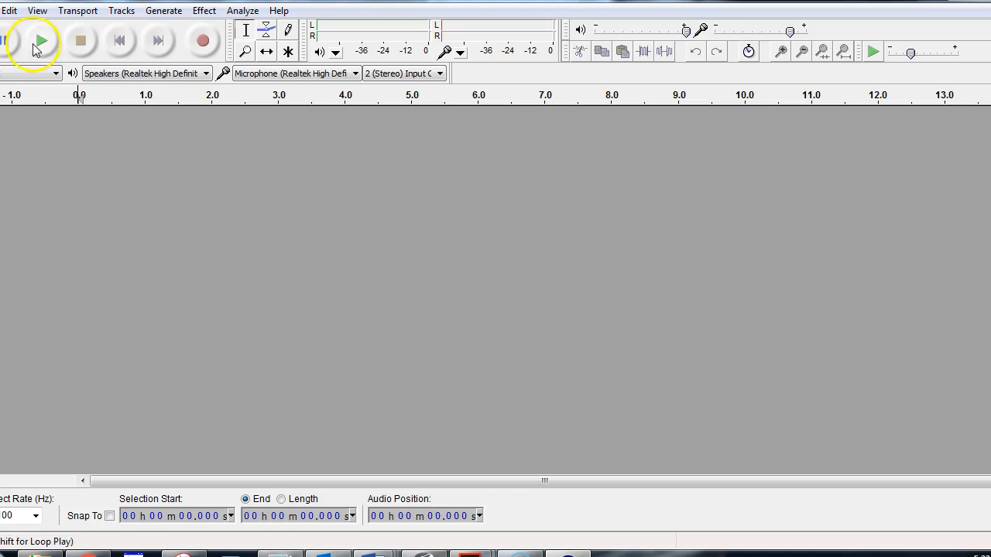
Step: Import the 'hard to handle lyrics' MP3 through File > Import > Audio as a stereo track
{"action": "left_click", "coordinate": [10, 10]}
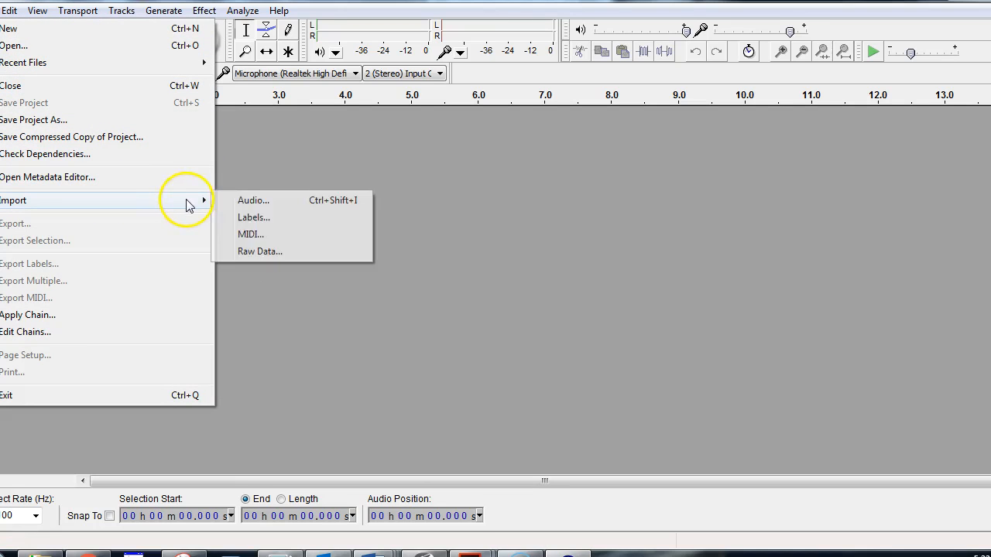
{"action": "left_click", "coordinate": [254, 201]}
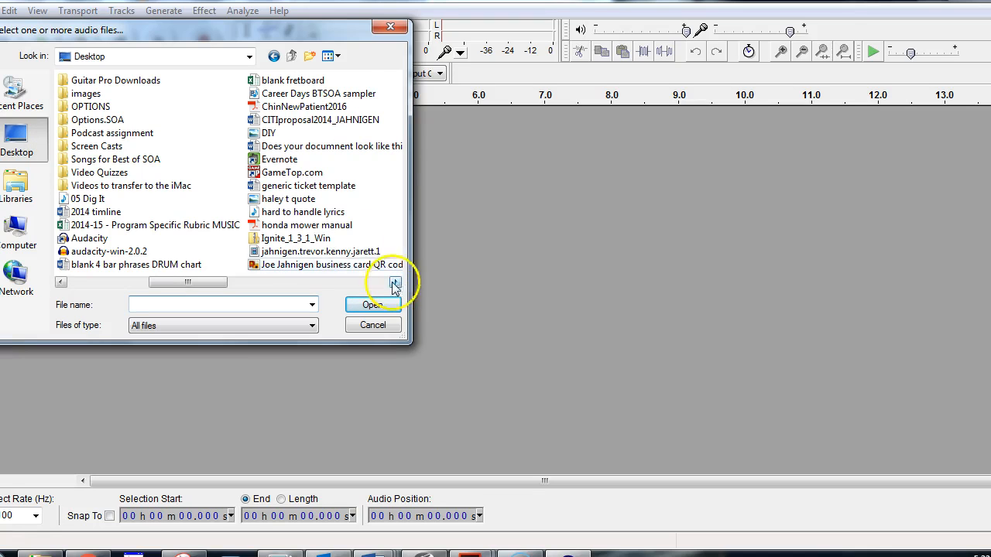
{"action": "left_click", "coordinate": [302, 212]}
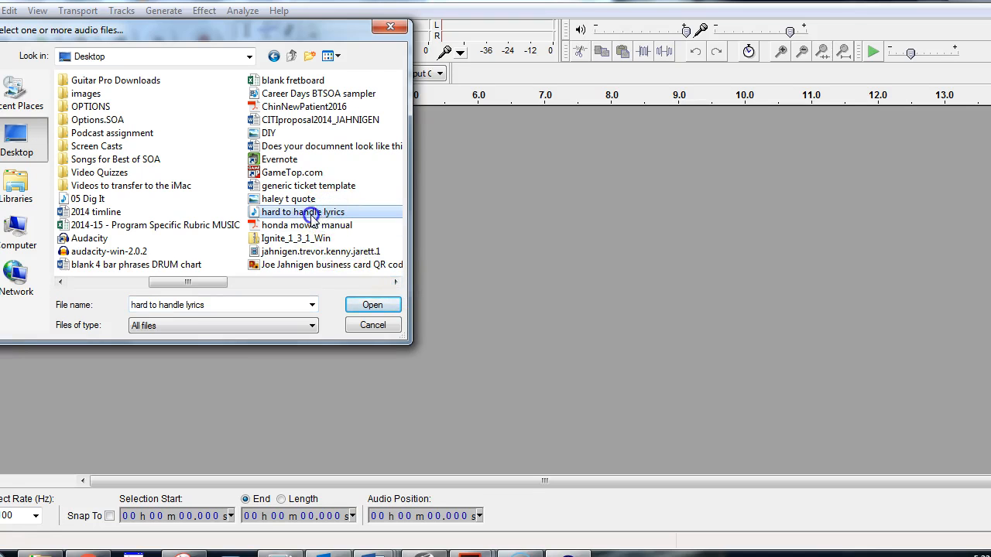
{"action": "left_click", "coordinate": [372, 304]}
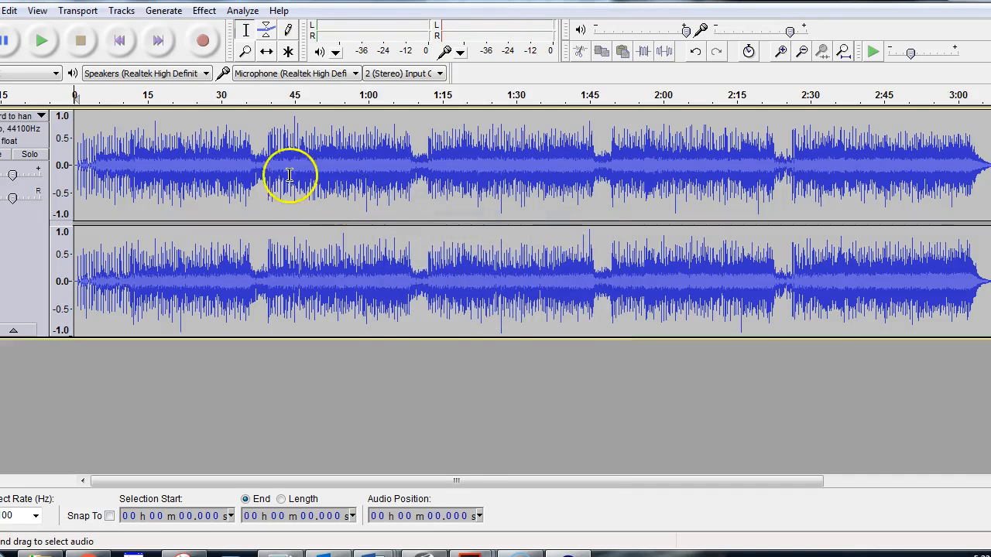
Step: Cut the song down to its first ~30 seconds and paste a copy of the clip right after it
{"action": "left_click", "coordinate": [431, 164]}
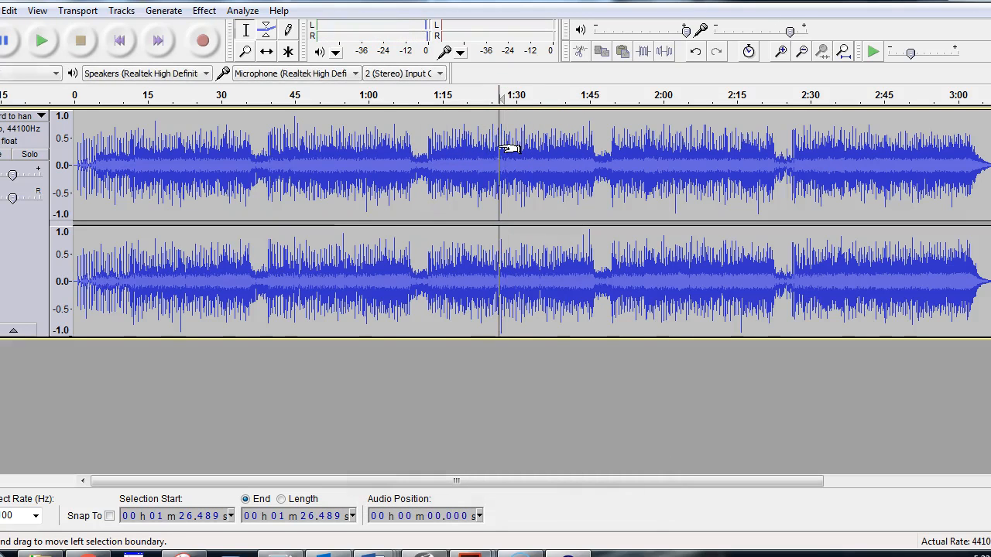
{"action": "left_click", "coordinate": [42, 41]}
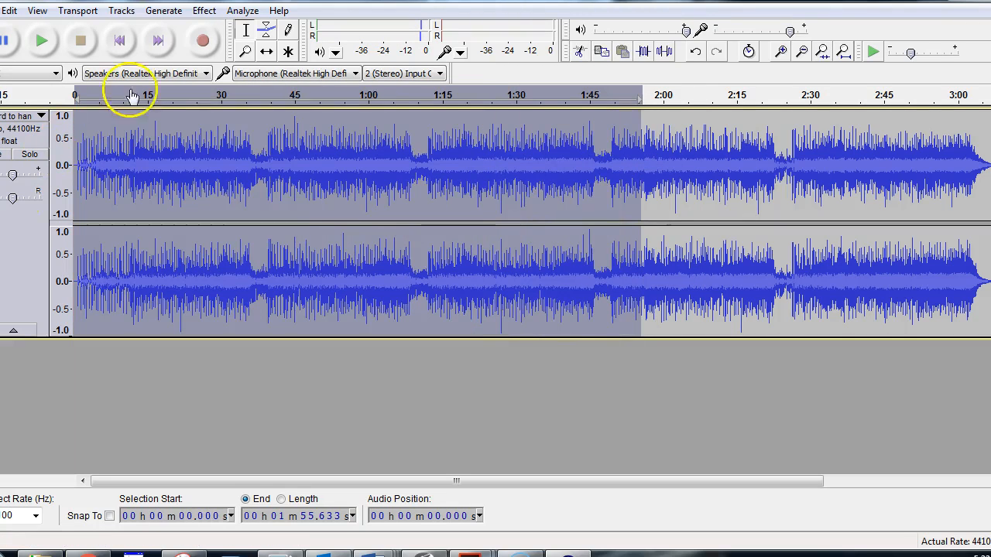
{"action": "mouse_move", "coordinate": [246, 29]}
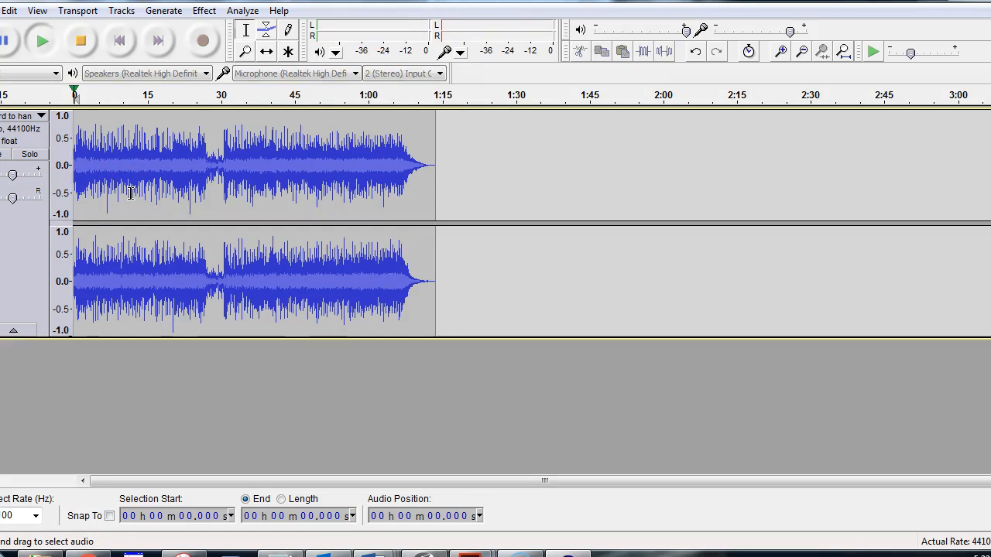
{"action": "left_click", "coordinate": [40, 41]}
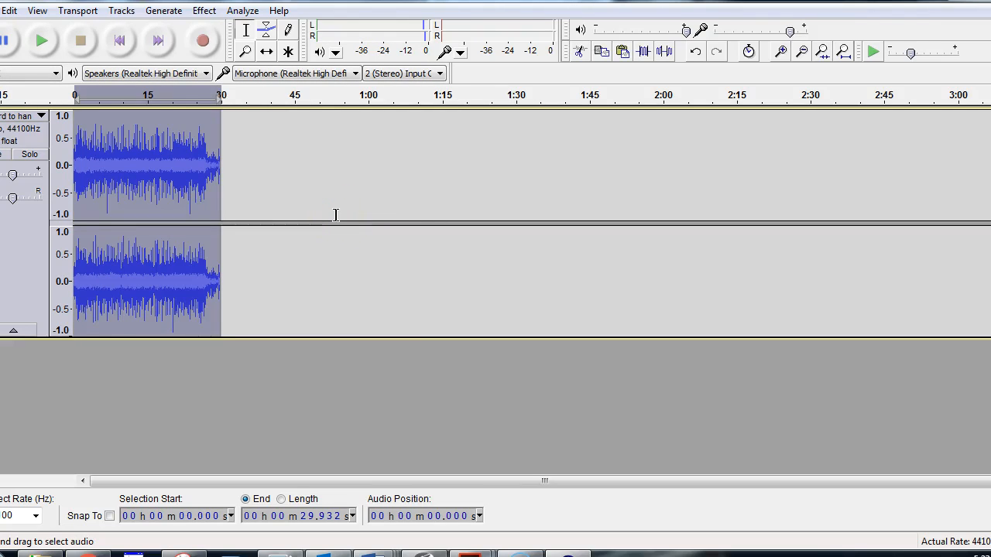
{"action": "left_click_drag", "start_coordinate": [220, 167], "coordinate": [379, 167]}
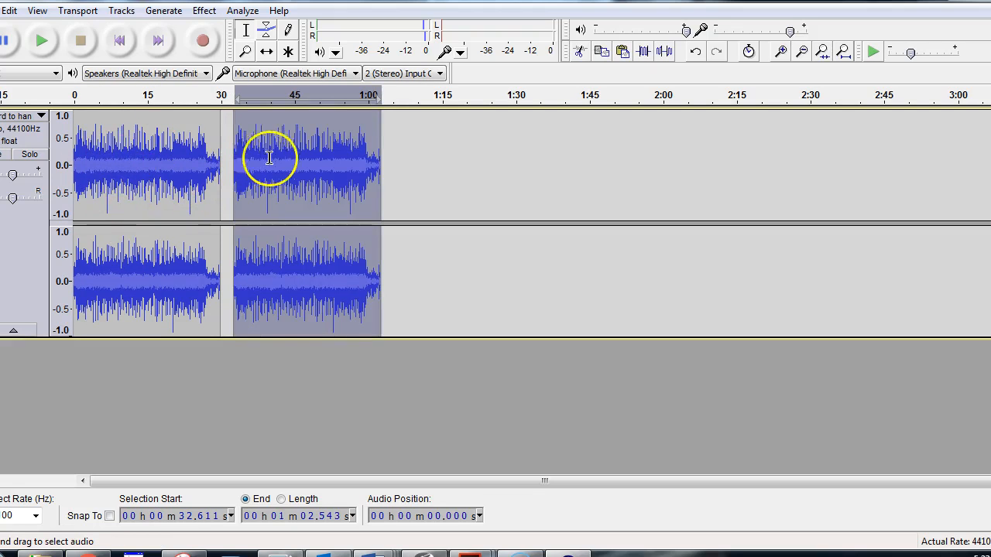
{"action": "mouse_move", "coordinate": [288, 177]}
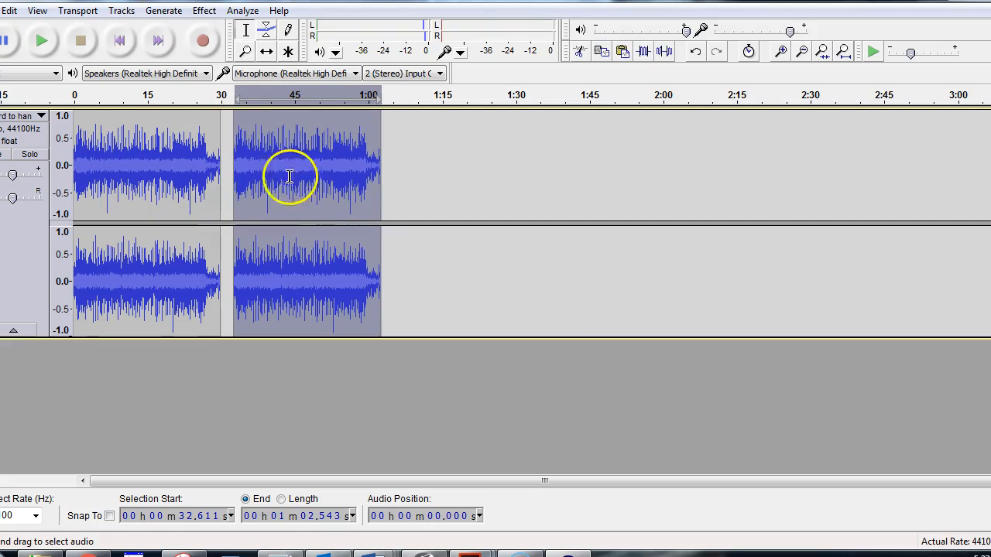
{"action": "left_click", "coordinate": [205, 9]}
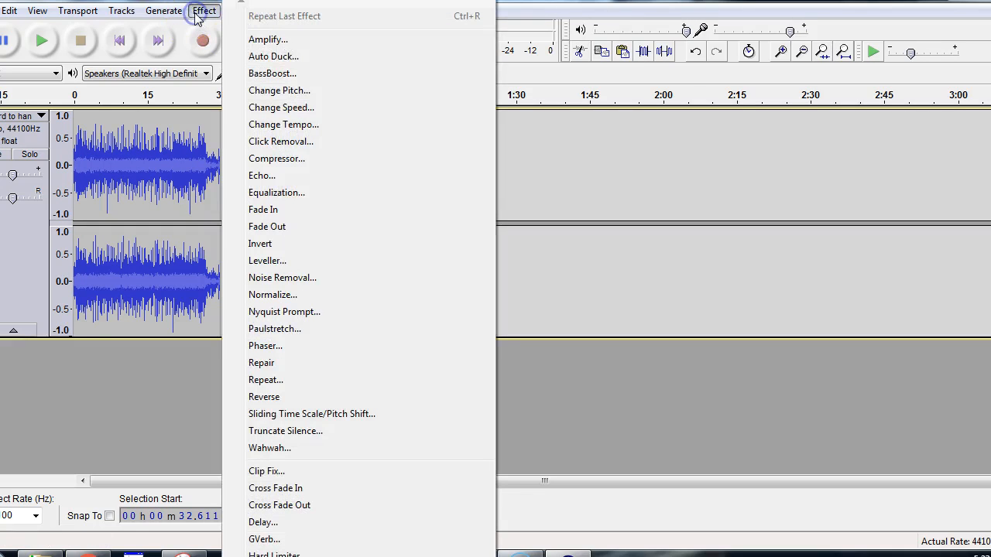
{"action": "mouse_move", "coordinate": [307, 124]}
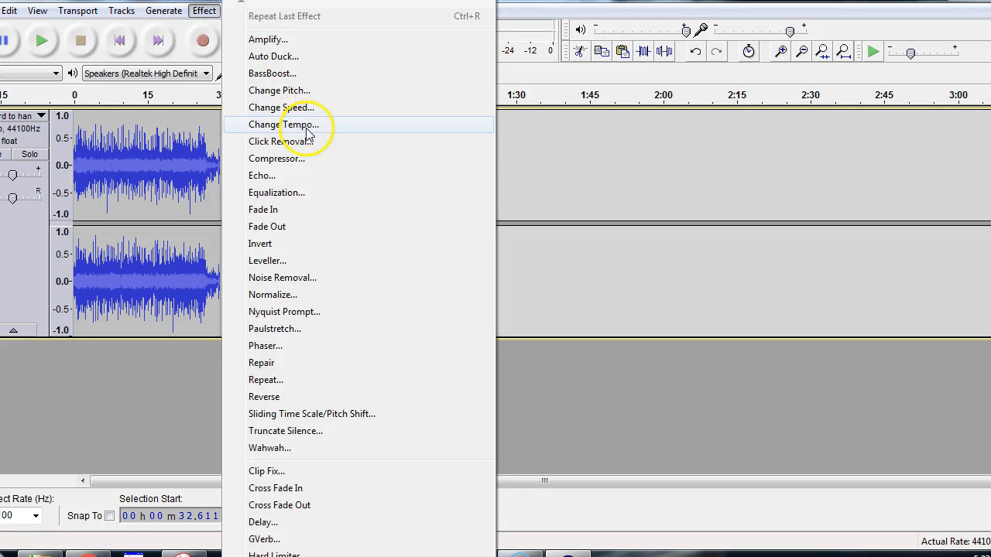
{"action": "mouse_move", "coordinate": [300, 109]}
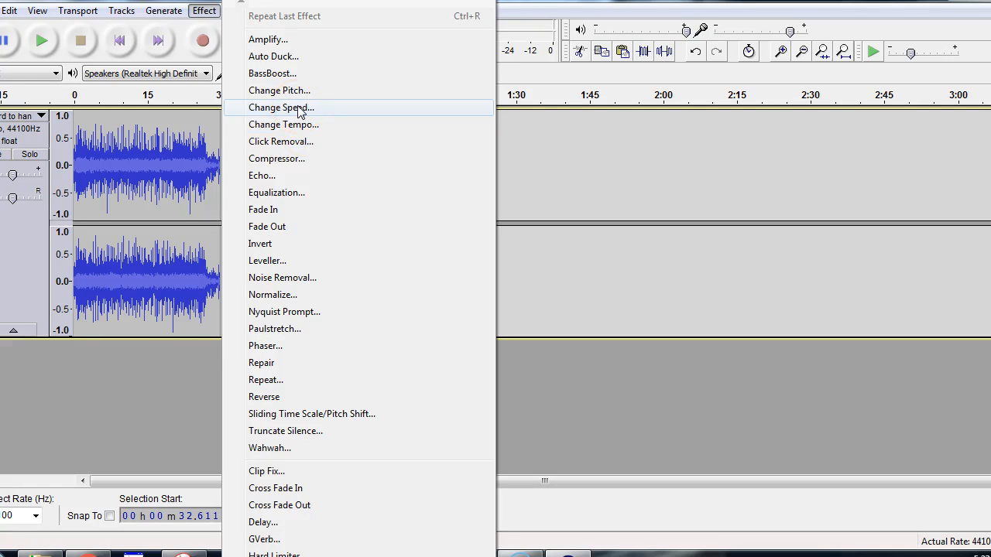
{"action": "mouse_move", "coordinate": [302, 123]}
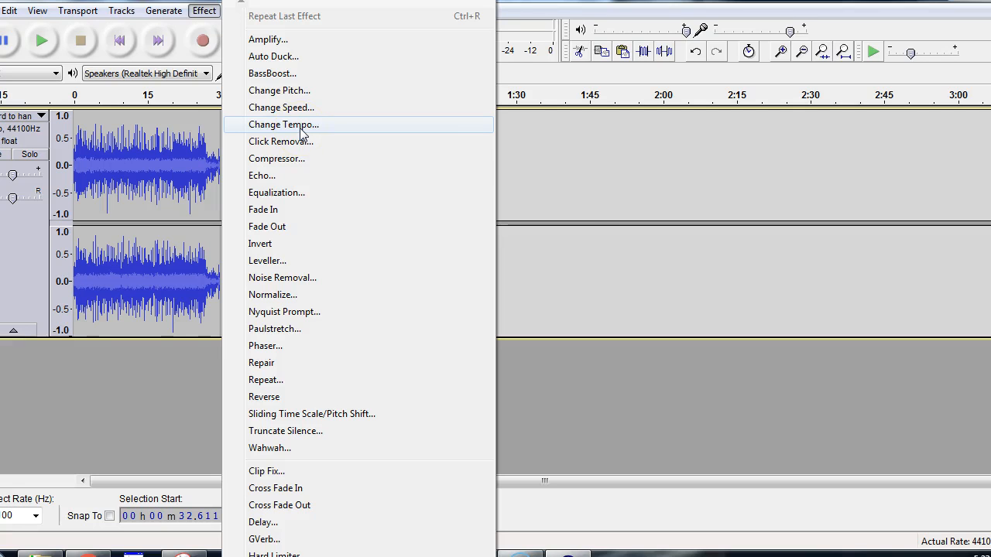
{"action": "left_click", "coordinate": [282, 124]}
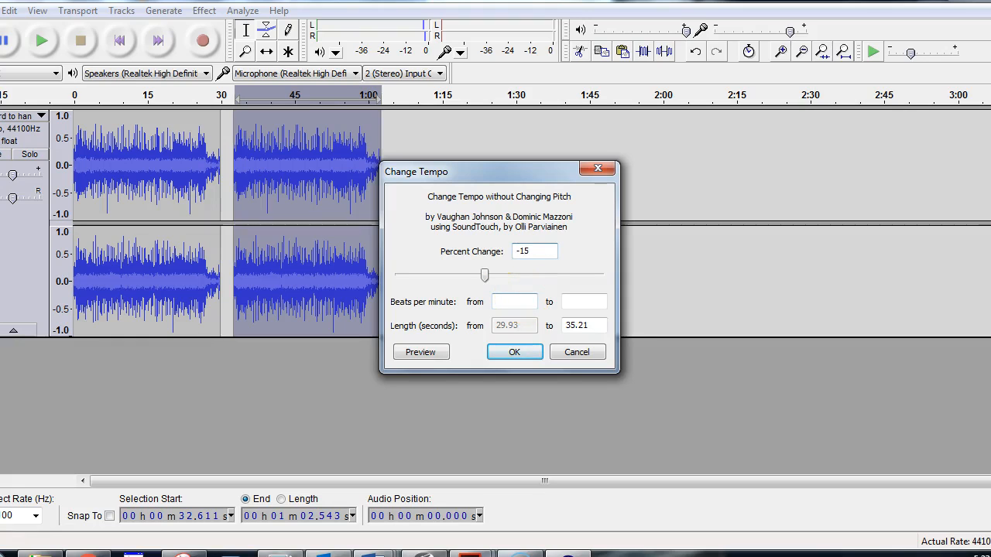
{"action": "left_click", "coordinate": [514, 351]}
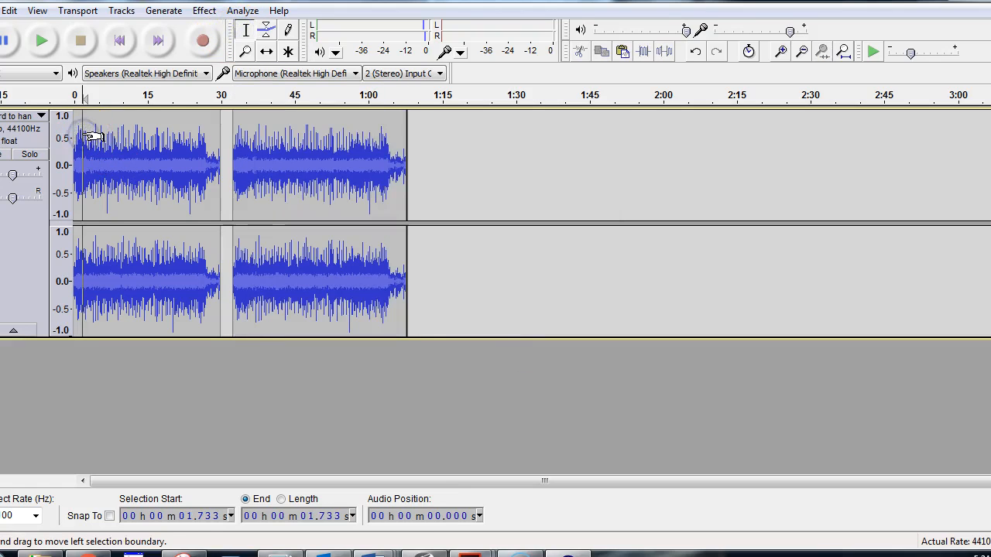
{"action": "left_click", "coordinate": [41, 40]}
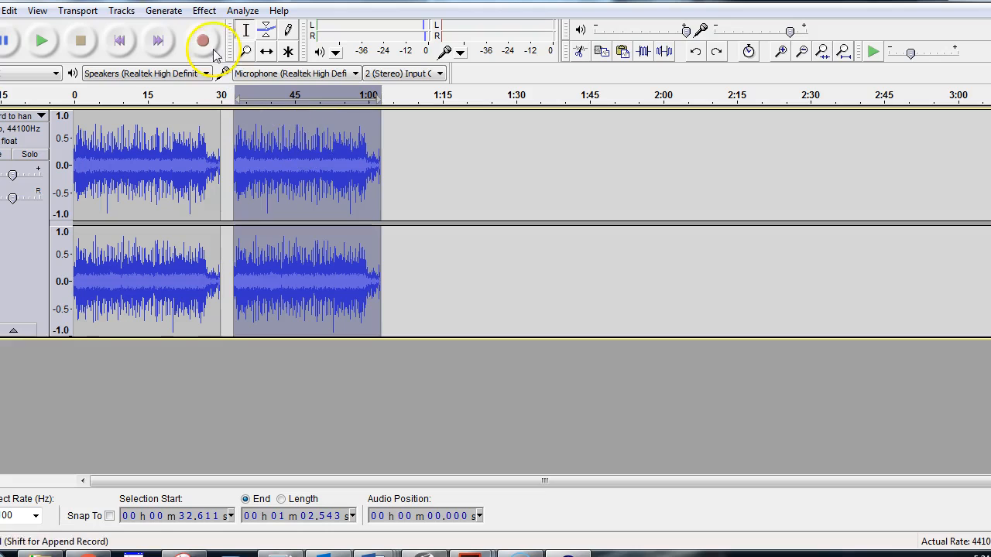
Step: Apply Effect > Change Tempo with Percent Change -30 to the copied clip
{"action": "left_click", "coordinate": [205, 9]}
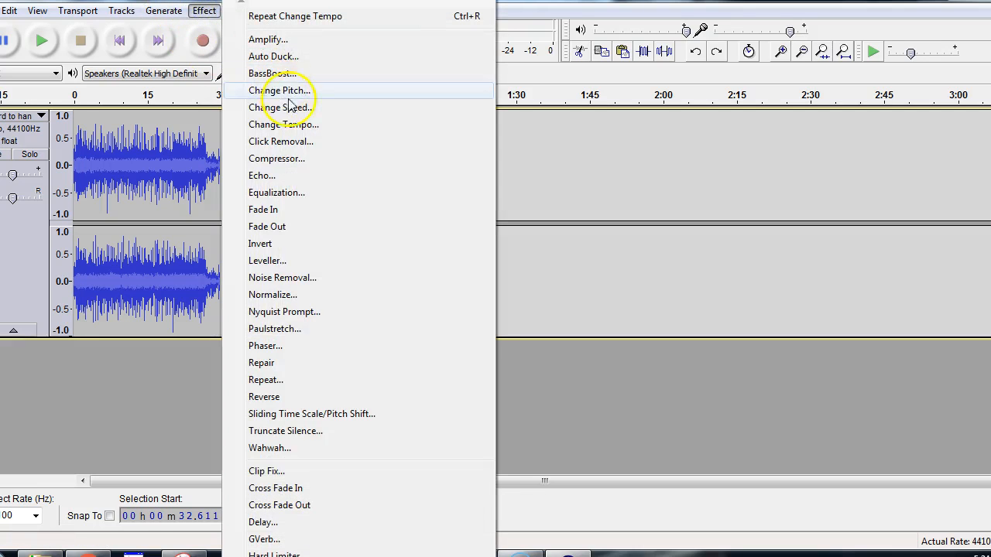
{"action": "mouse_move", "coordinate": [293, 124]}
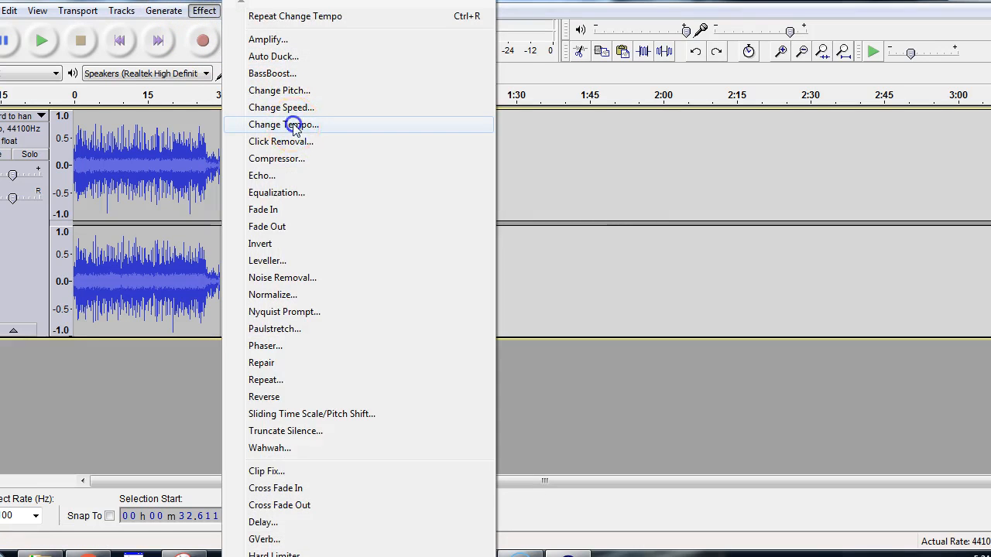
{"action": "left_click", "coordinate": [284, 124]}
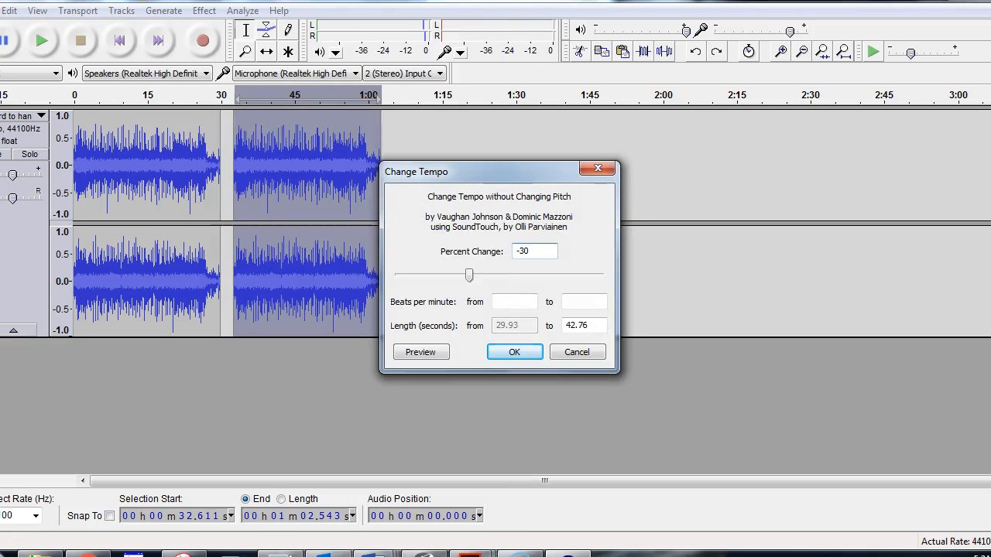
{"action": "left_click", "coordinate": [514, 352]}
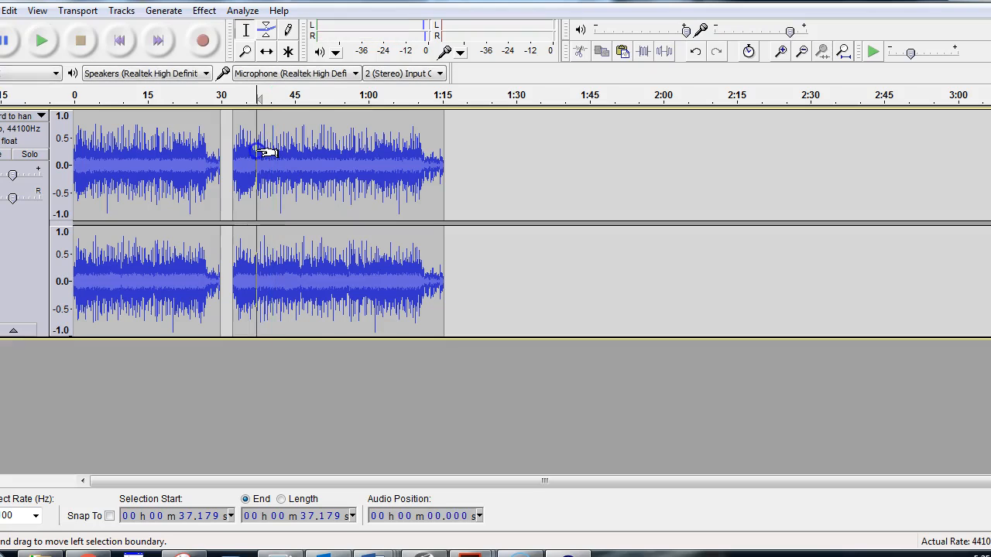
Step: Select about six seconds near 37 s in the slowed copy and play it back
{"action": "left_click_drag", "start_coordinate": [251, 164], "coordinate": [281, 164]}
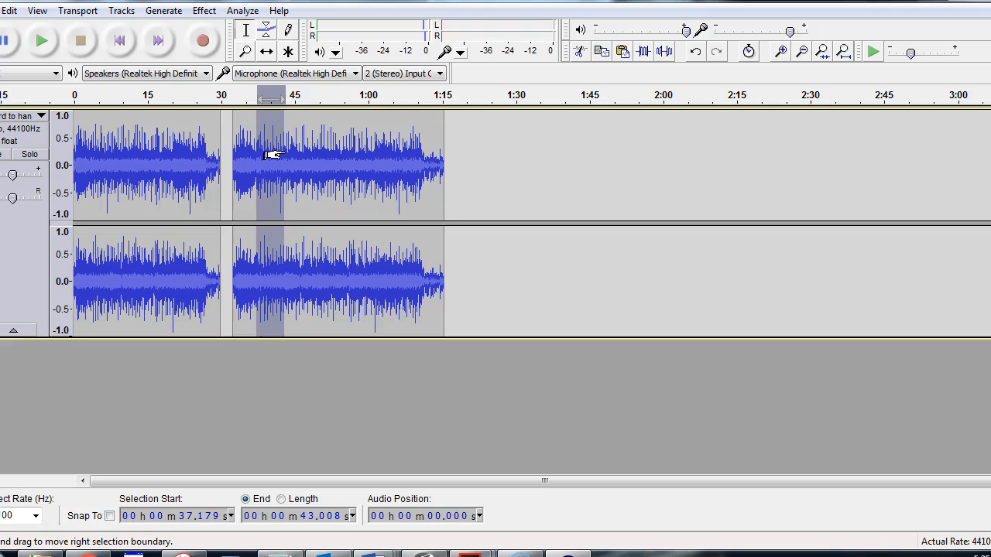
{"action": "left_click", "coordinate": [40, 40]}
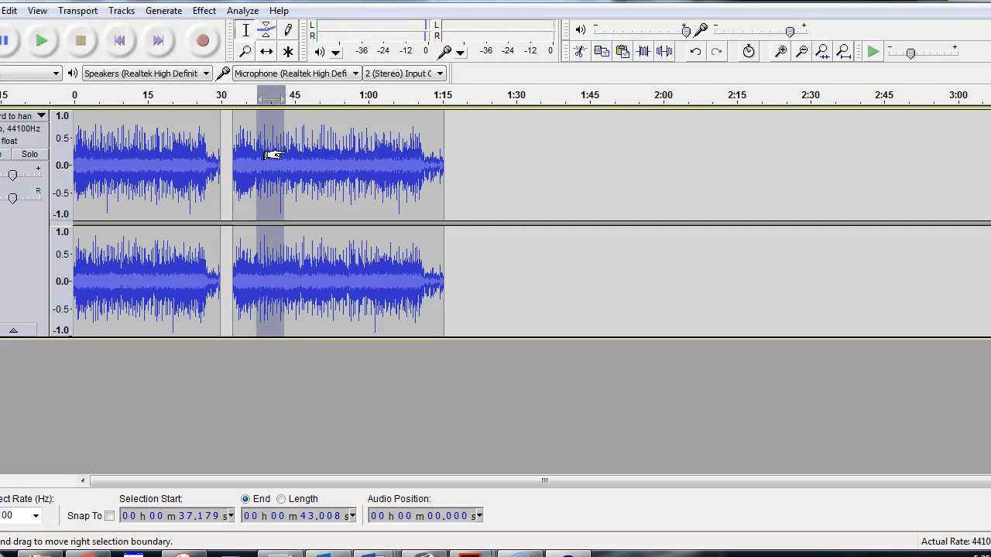
{"action": "left_click", "coordinate": [40, 40]}
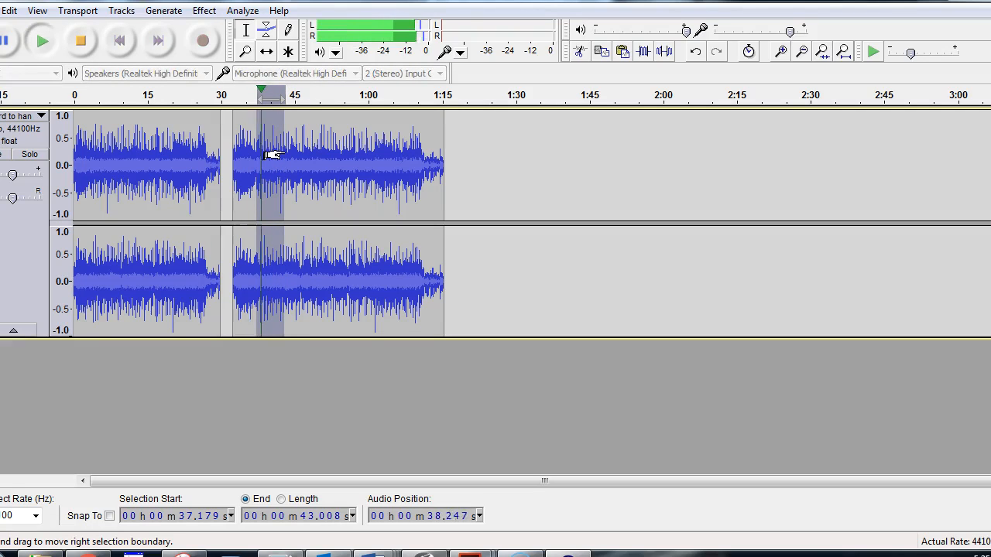